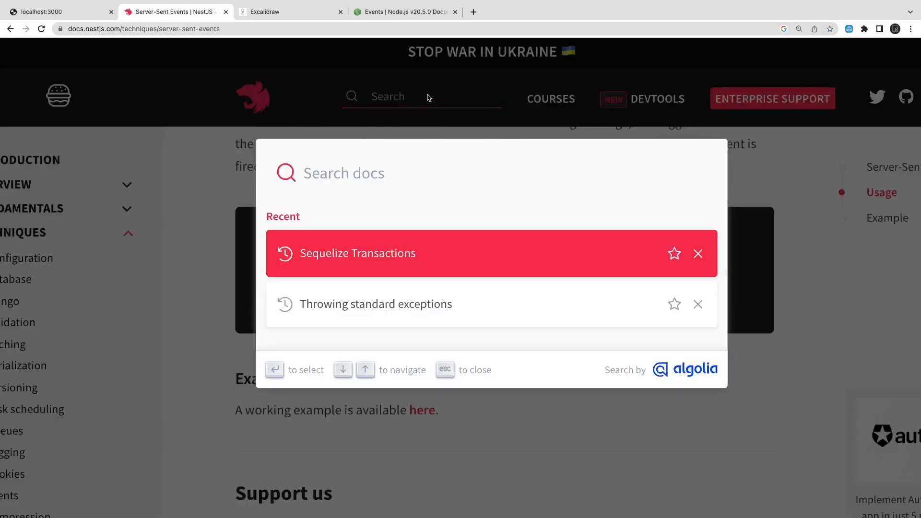
type("EVENT EMITTER")
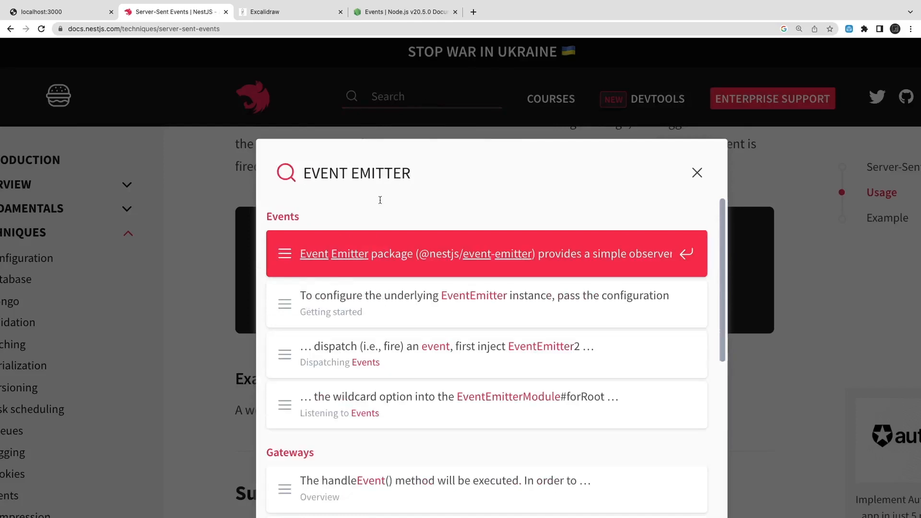
left_click(484, 253)
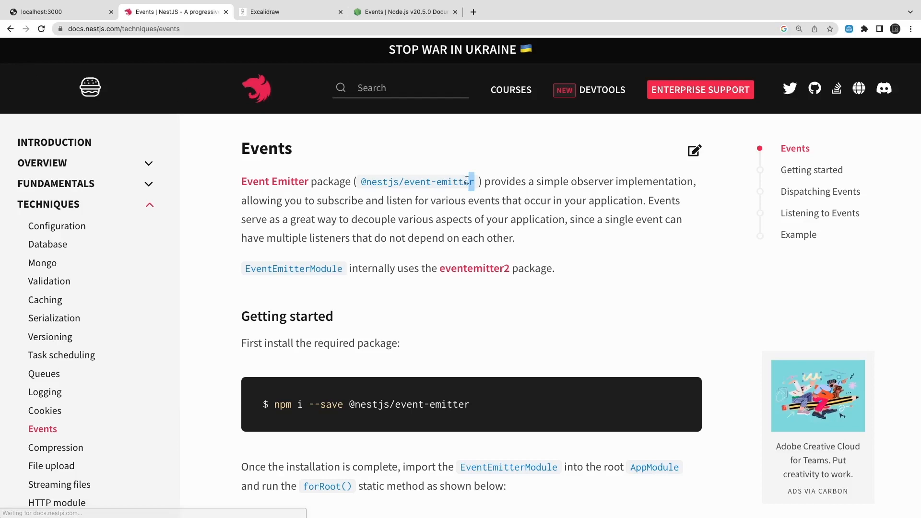
left_click_drag(471, 182, 382, 182)
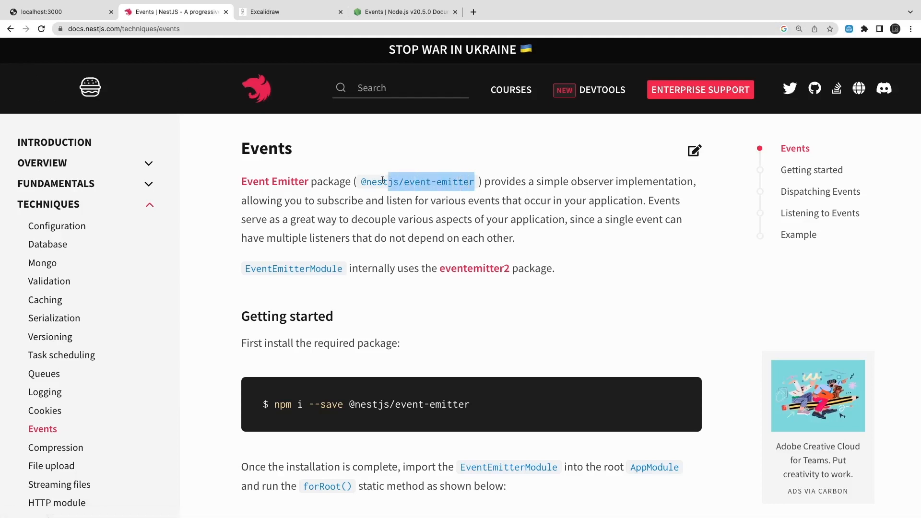
left_click(288, 12)
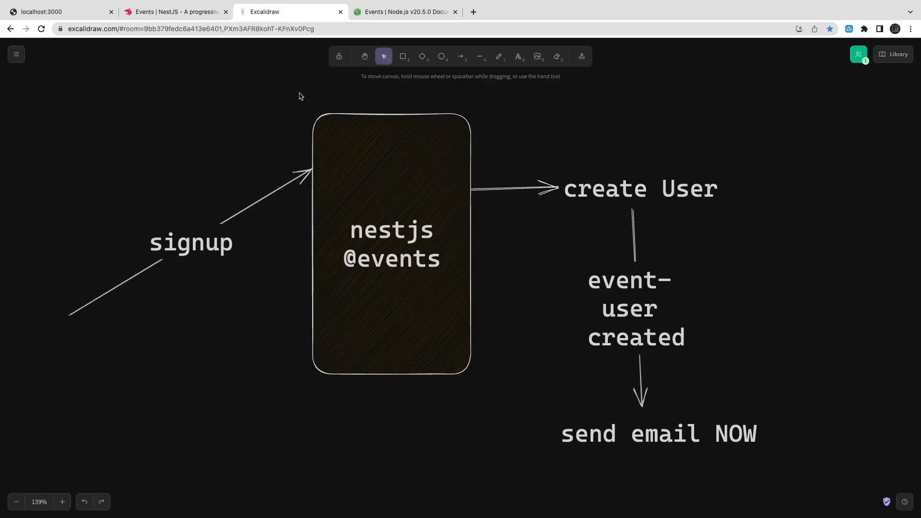
type("@nestjs/event-emitter")
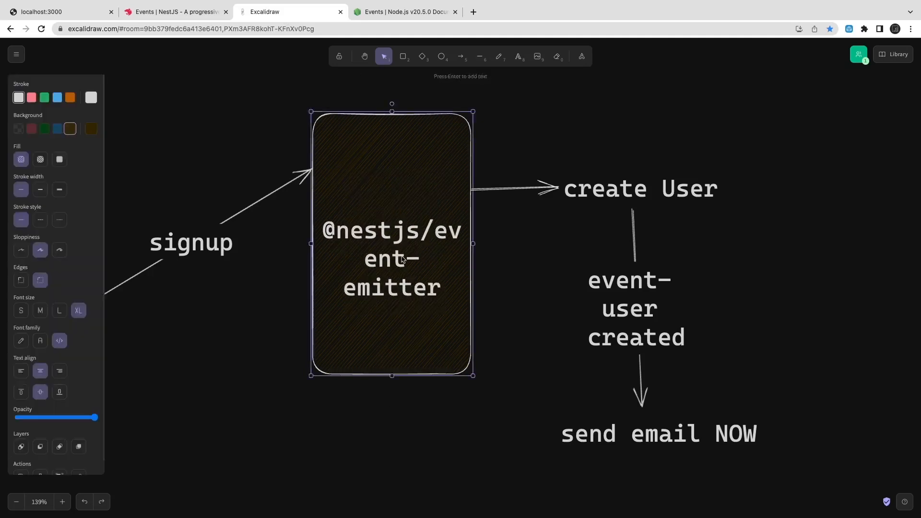
double_click(392, 258)
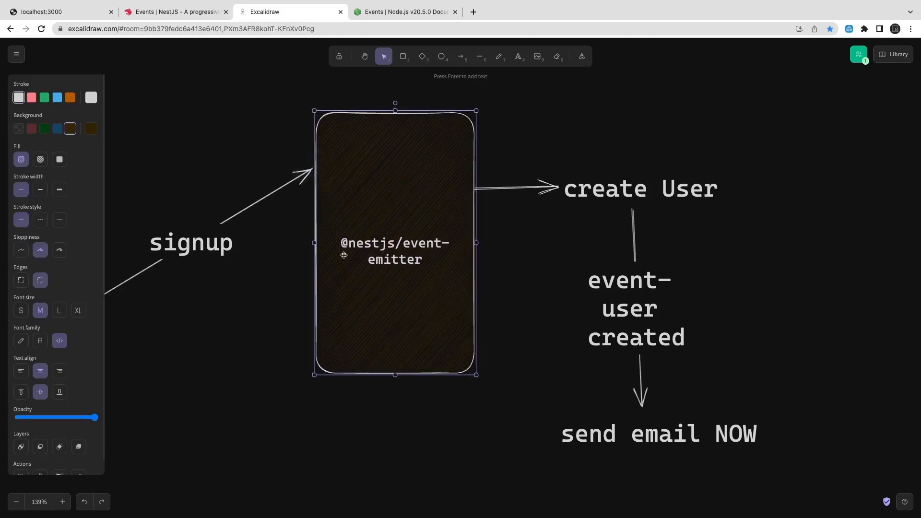
left_click_drag(395, 243, 459, 253)
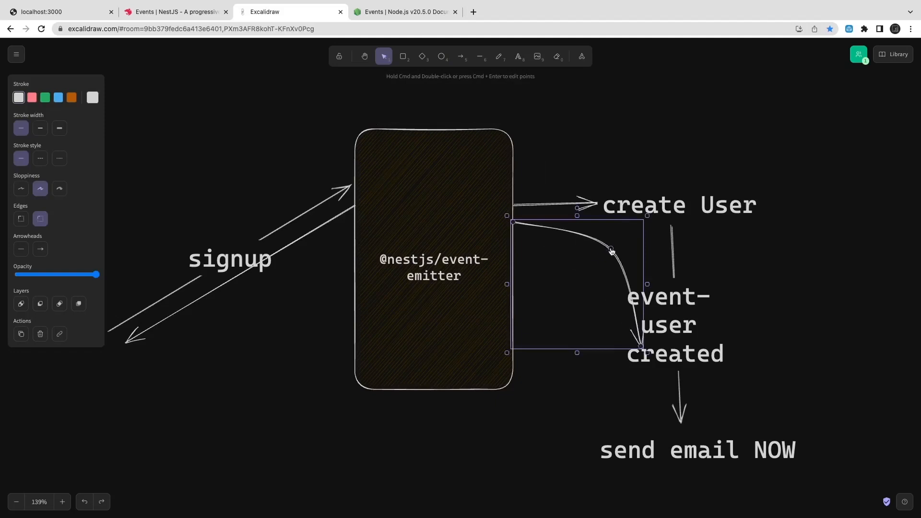
- Label the arrow 'raise event', select the send email NOW step, and return to the docs
type("raose")
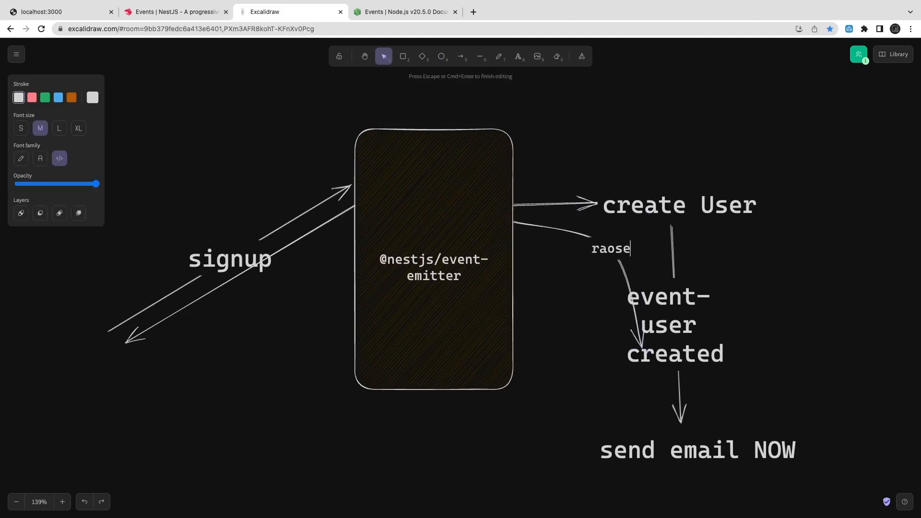
type("raise evn")
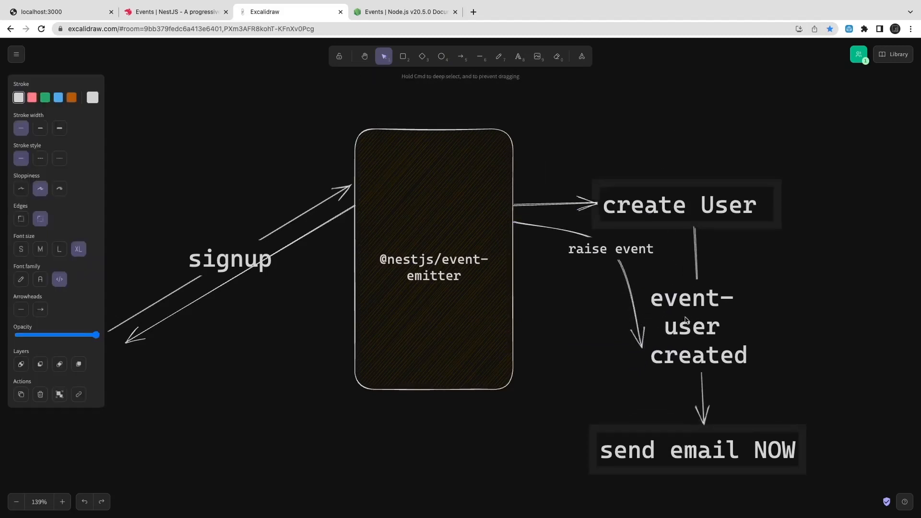
left_click(402, 56)
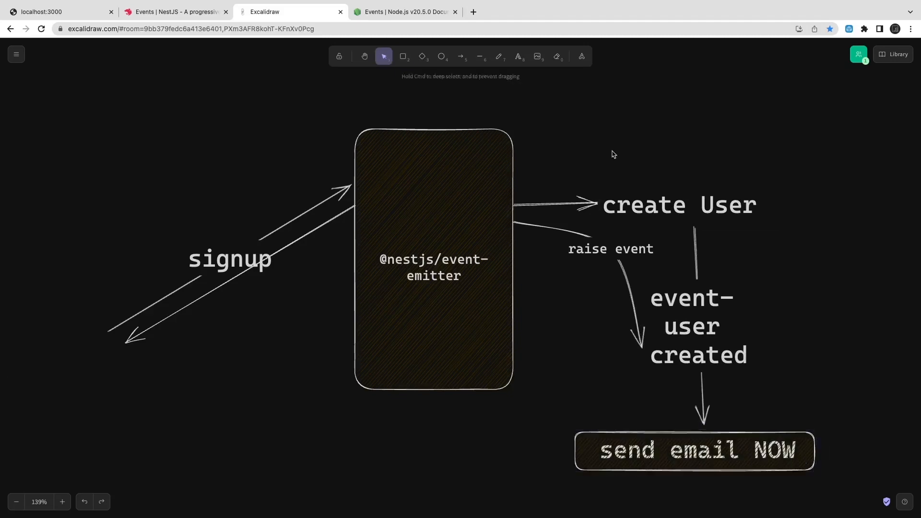
left_click(175, 11)
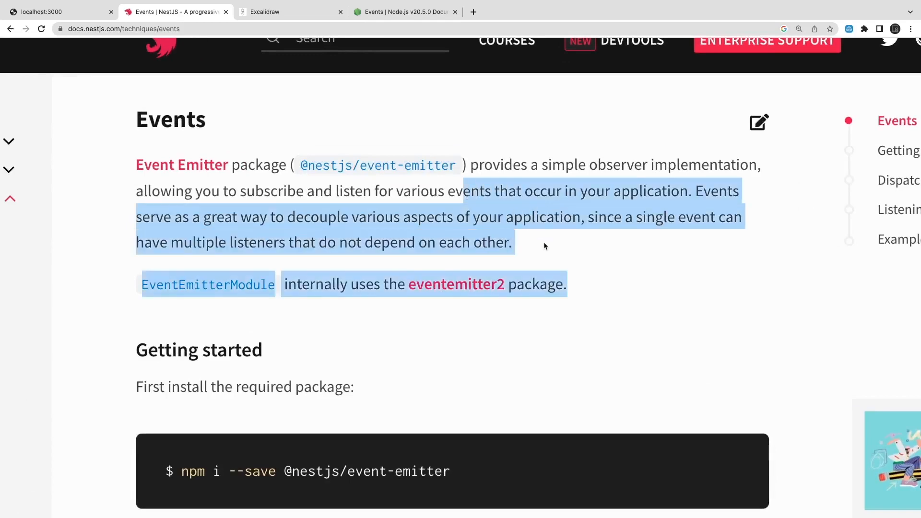
- Scroll through EventEmitterModule setup and forRoot options, then bring up the Node.js Events tab
scroll("down", 3)
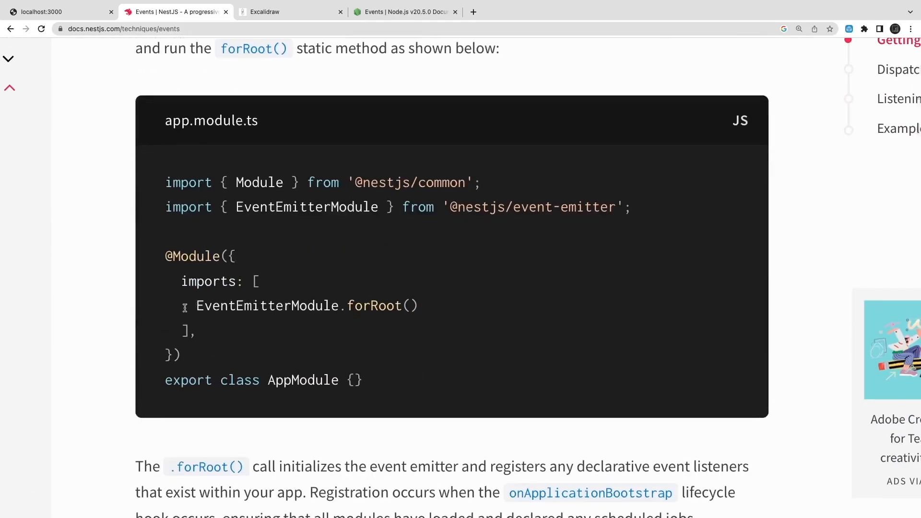
scroll("down", 3)
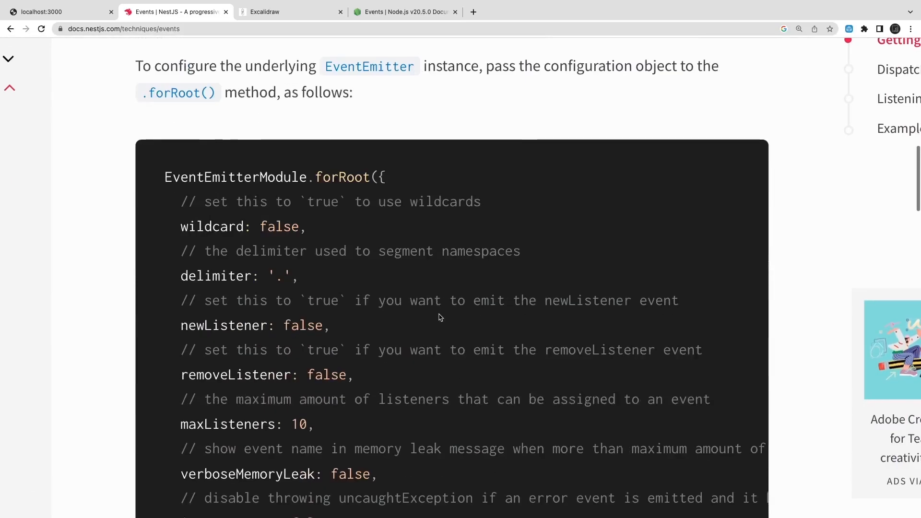
scroll("down", 3)
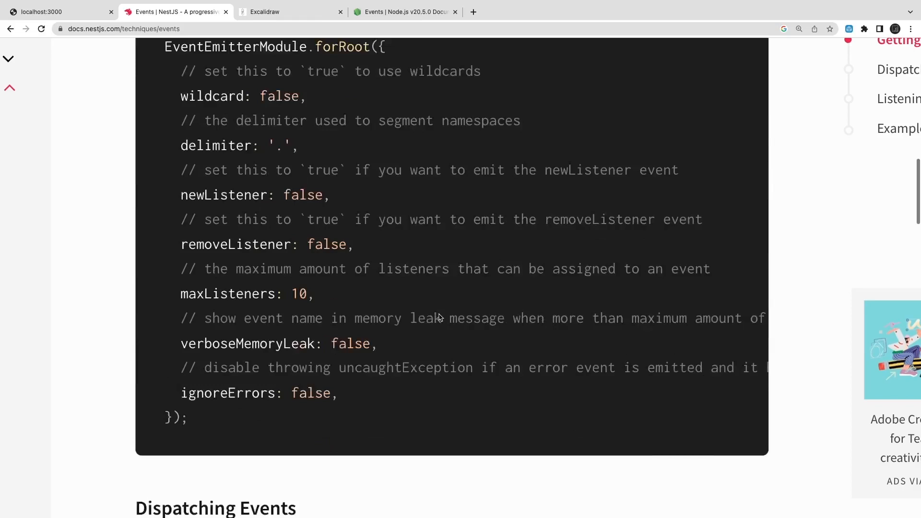
scroll("down", 3)
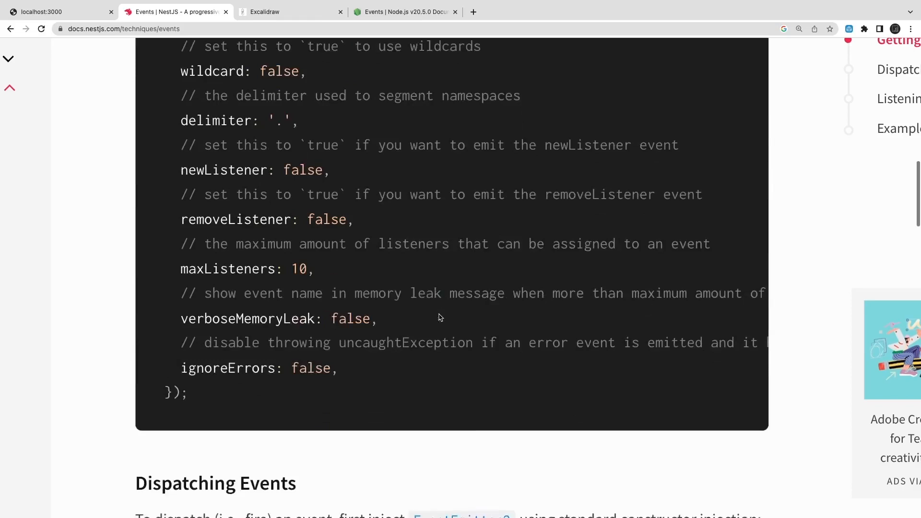
left_click(405, 11)
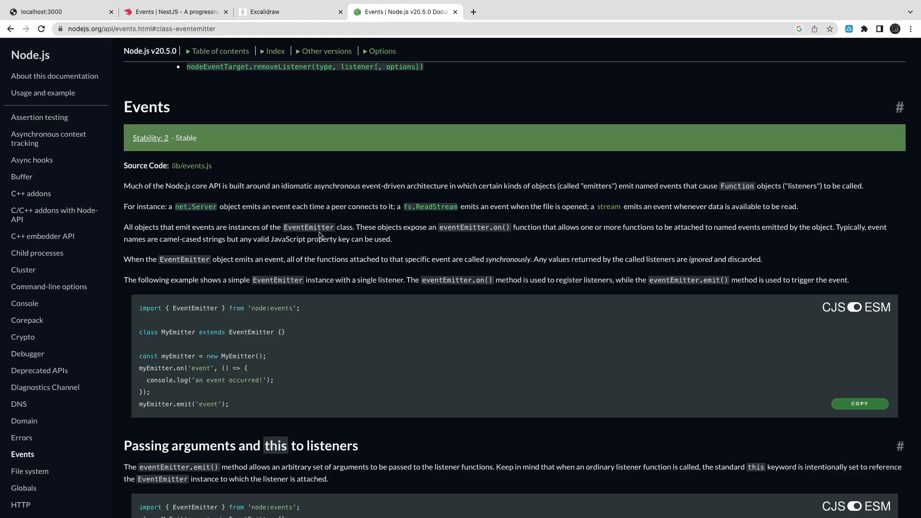
- Read the EventEmitter listener-order example, highlight removeListener, and return to the NestJS Events page
left_click(160, 94)
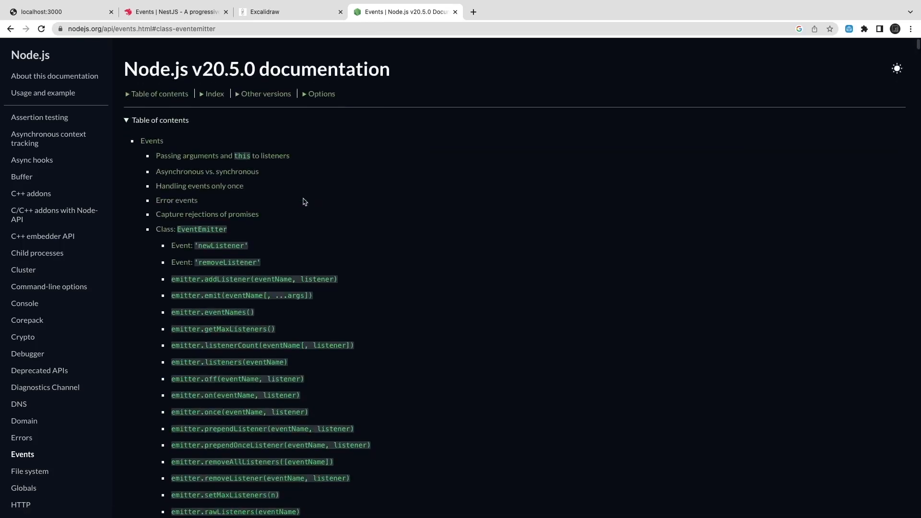
scroll("down", 3)
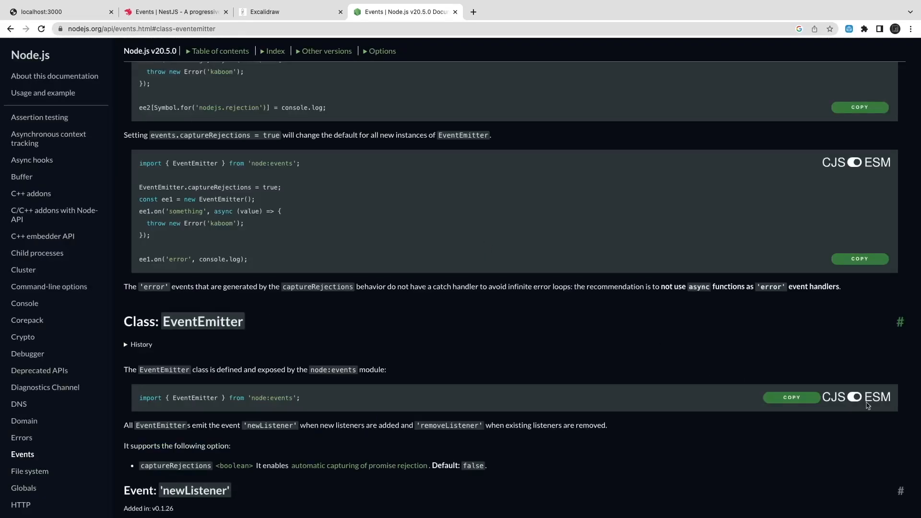
scroll("down", 3)
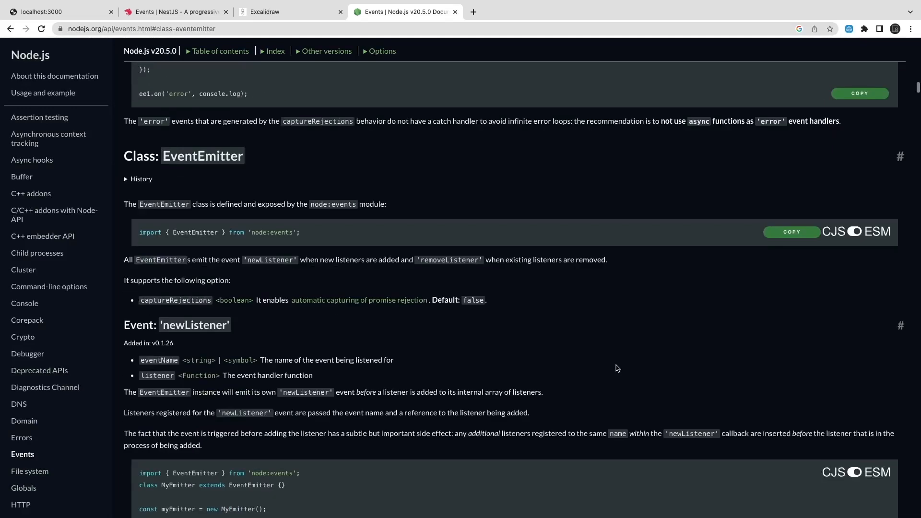
scroll("down", 3)
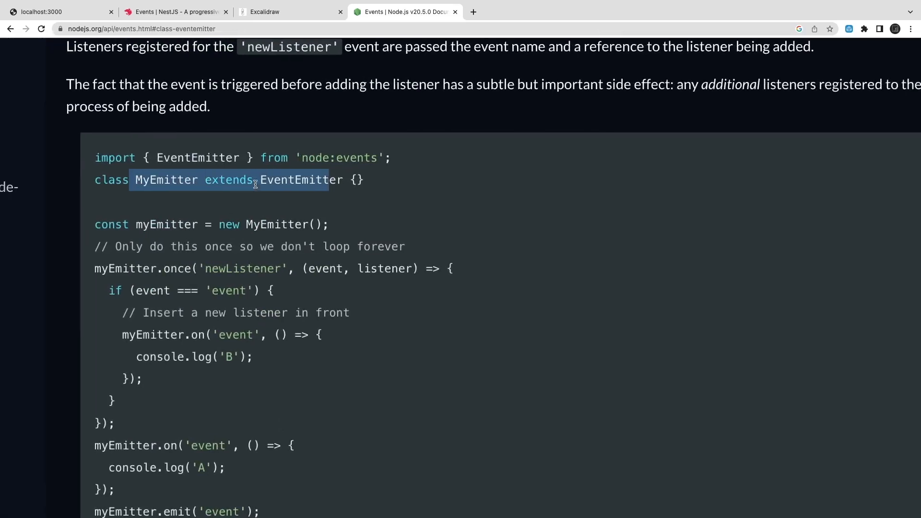
scroll("down", 3)
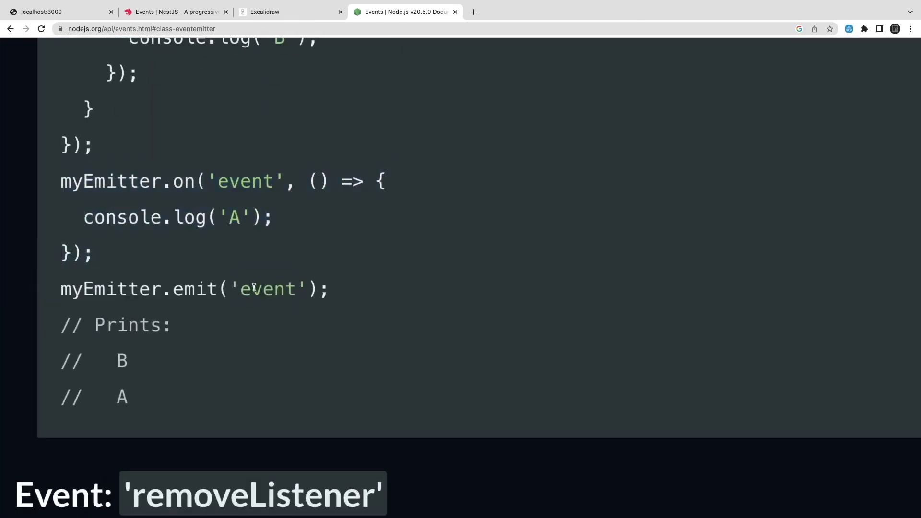
double_click(196, 288)
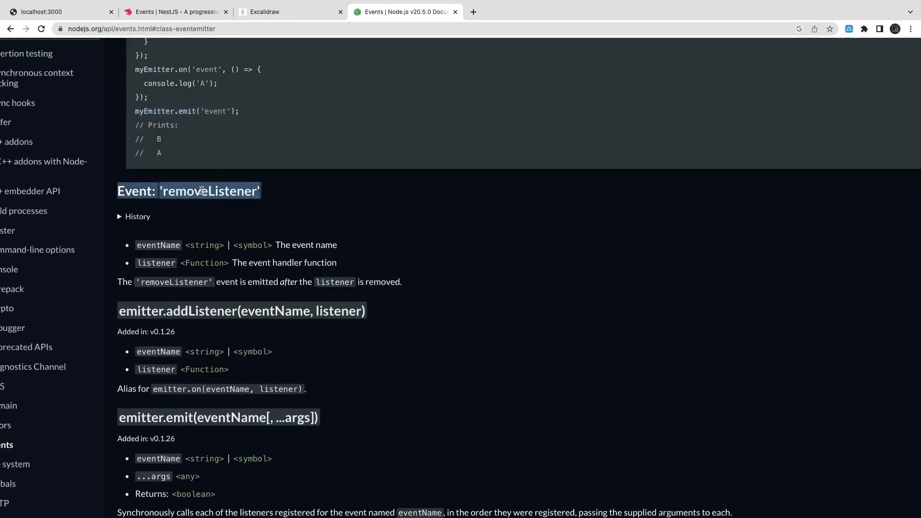
left_click(174, 11)
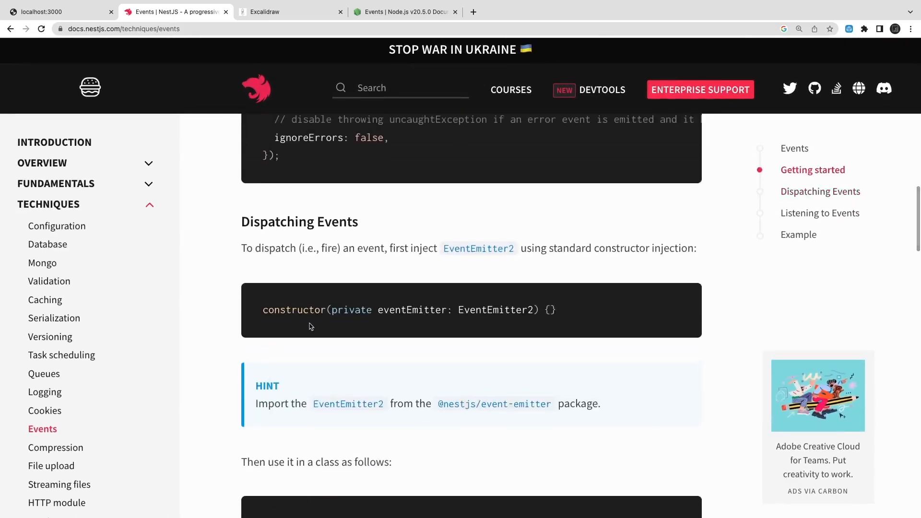
scroll("down", 3)
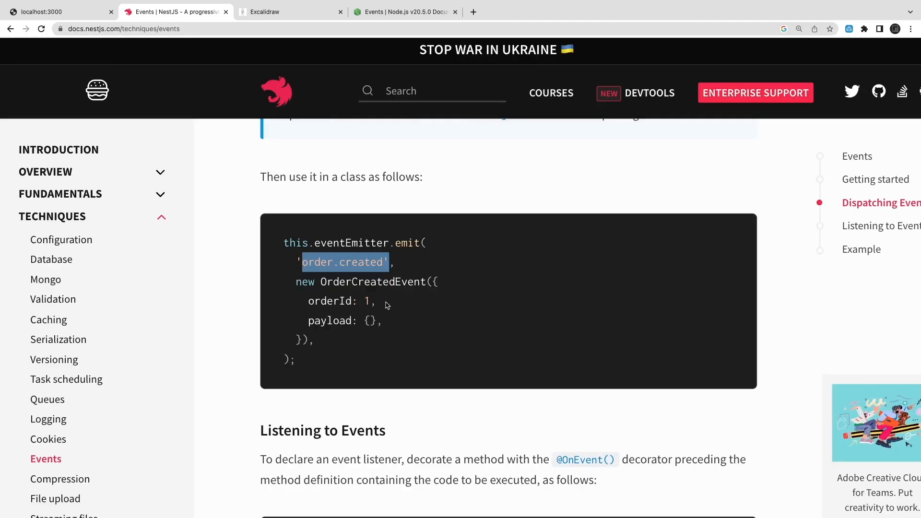
scroll("down", 3)
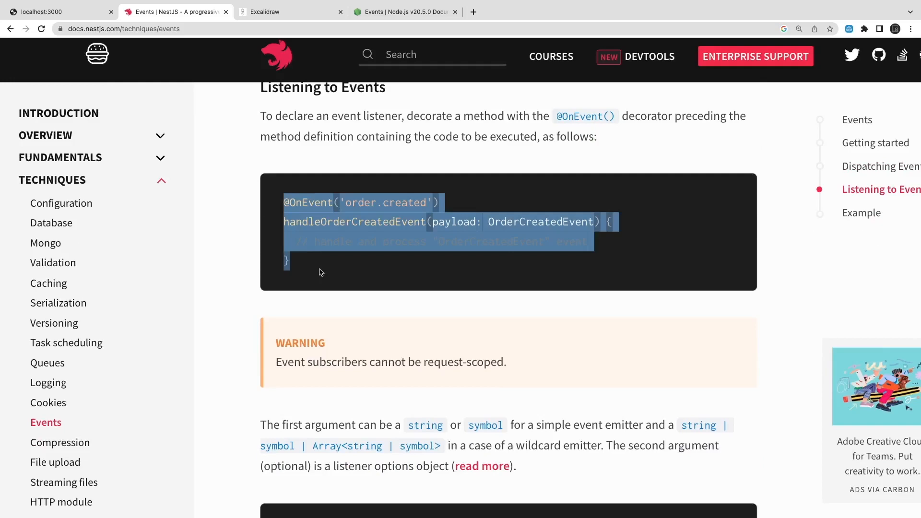
scroll("down", 3)
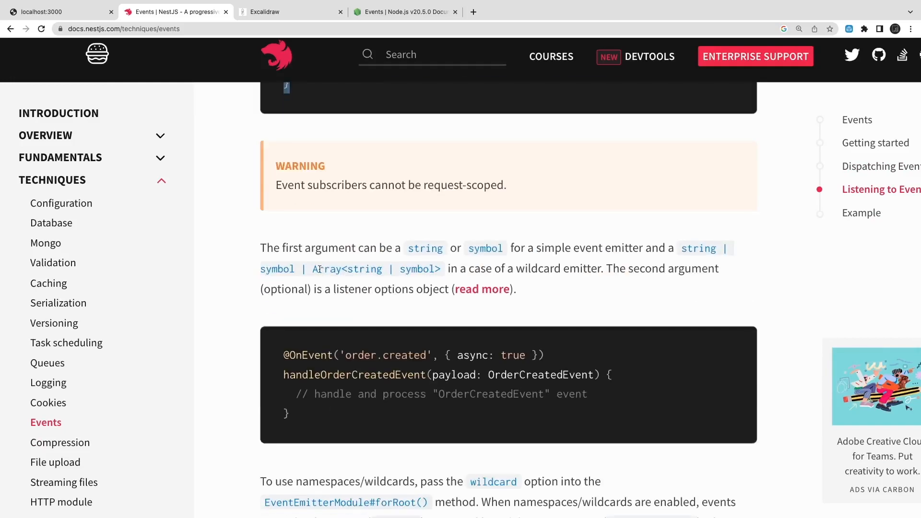
scroll("down", 3)
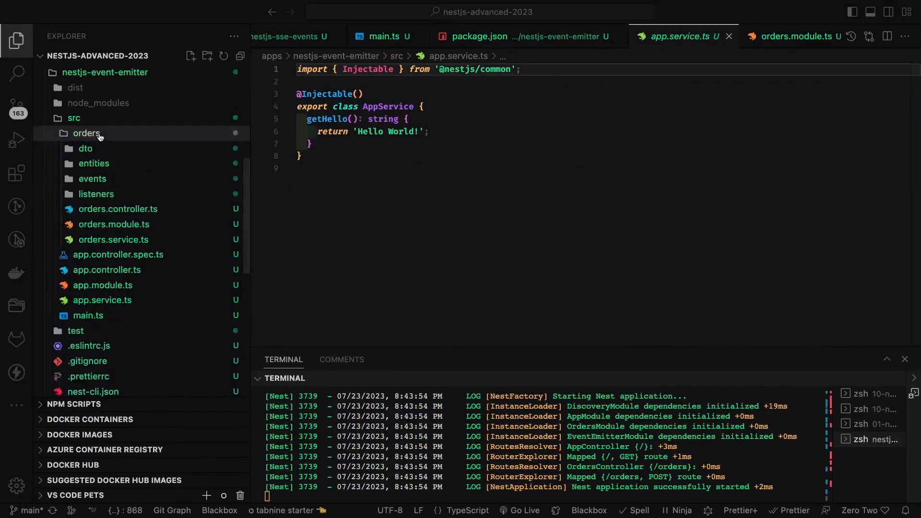
- Review orders.service.ts, then open order-created.listener.ts from the listeners folder
left_click(118, 208)
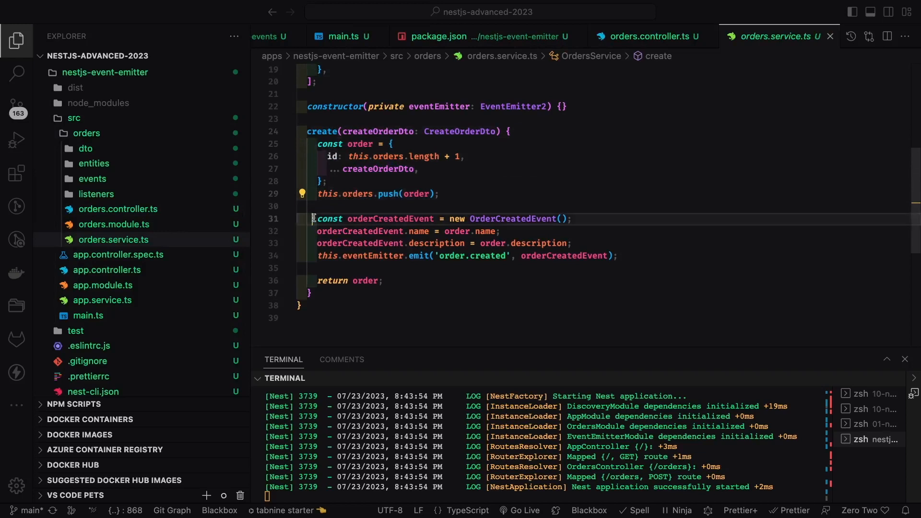
mouse_move(513, 219)
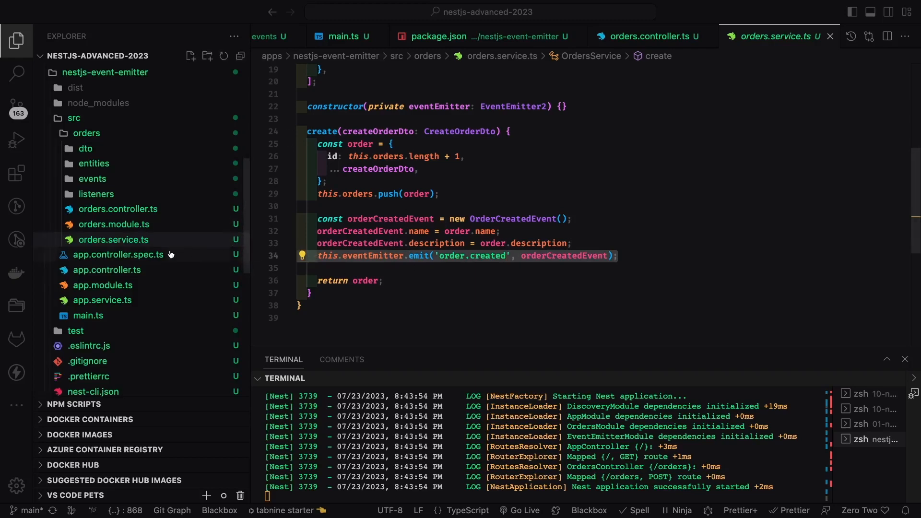
left_click(96, 193)
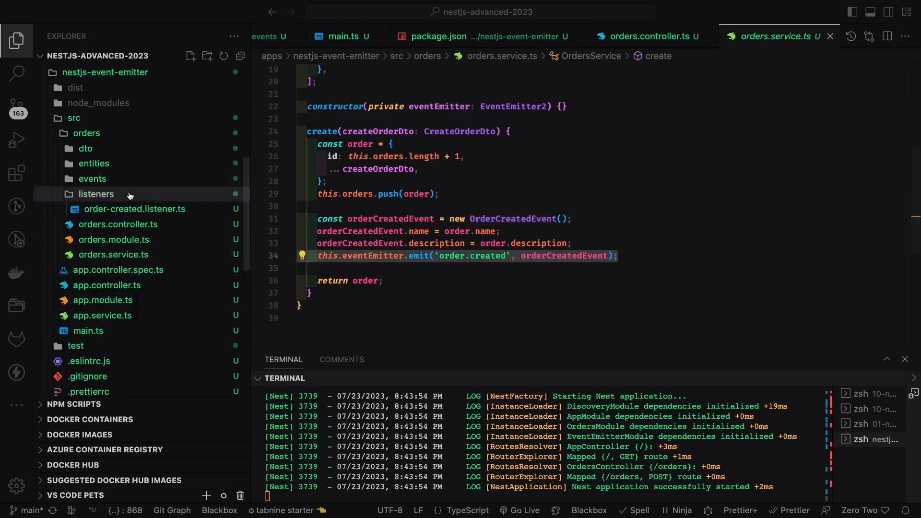
left_click(135, 208)
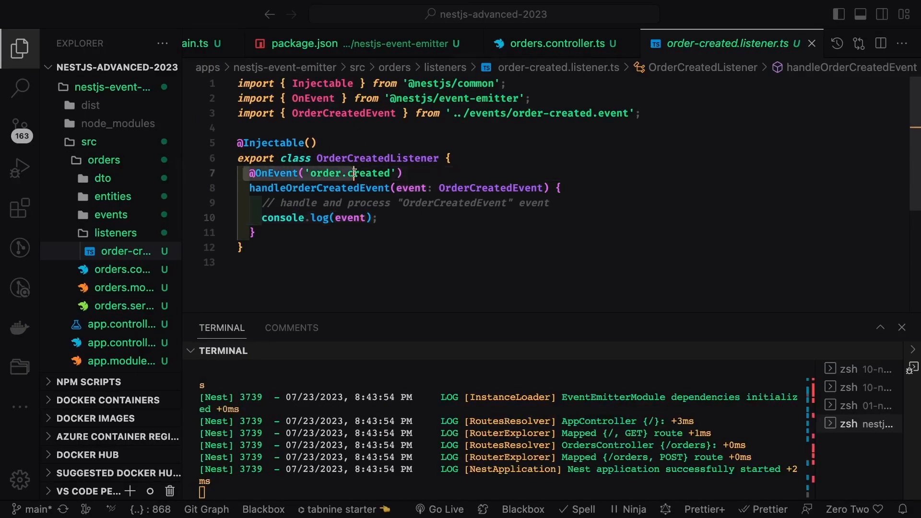
- Trace order creation from orders.controller.ts to the service's order.created emit, then go to Insomnia
left_click(351, 218)
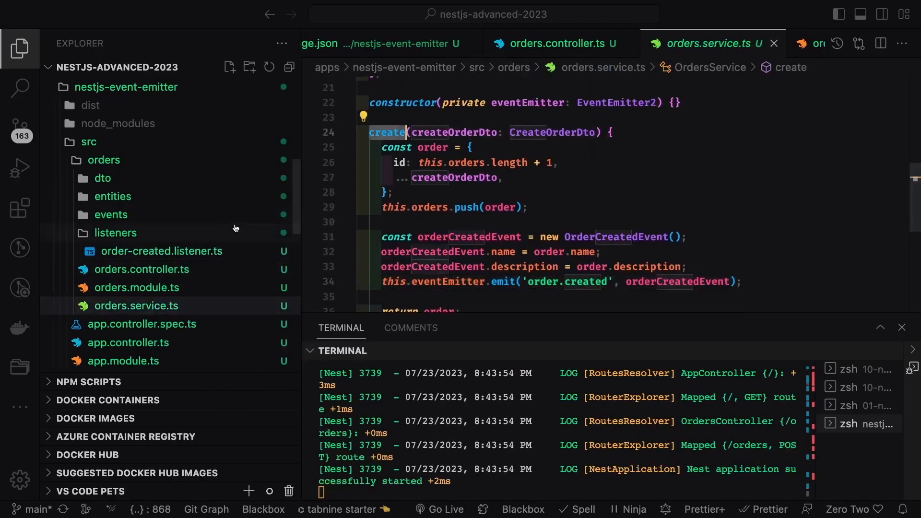
left_click(556, 43)
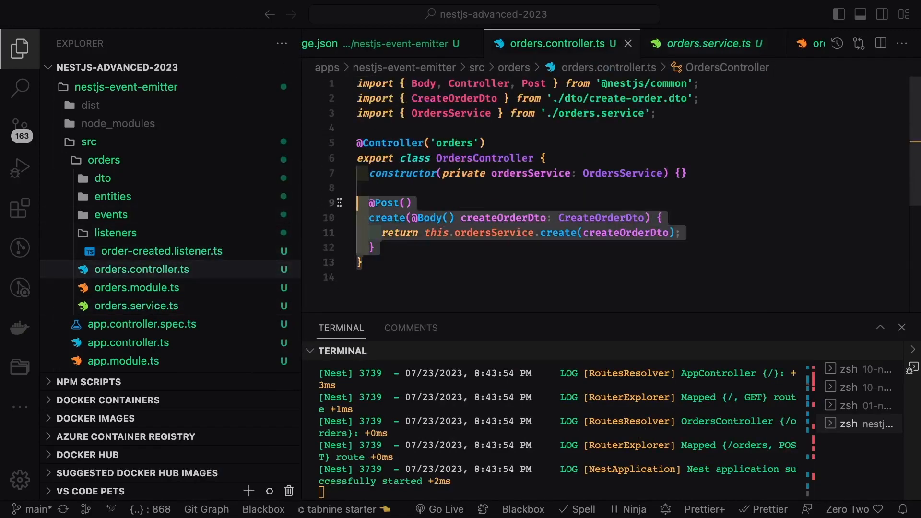
left_click(123, 301)
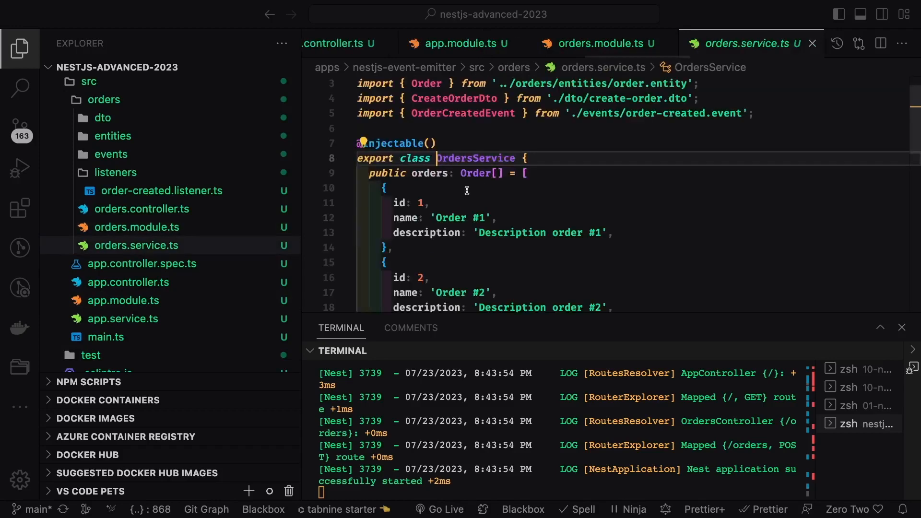
scroll("down", 3)
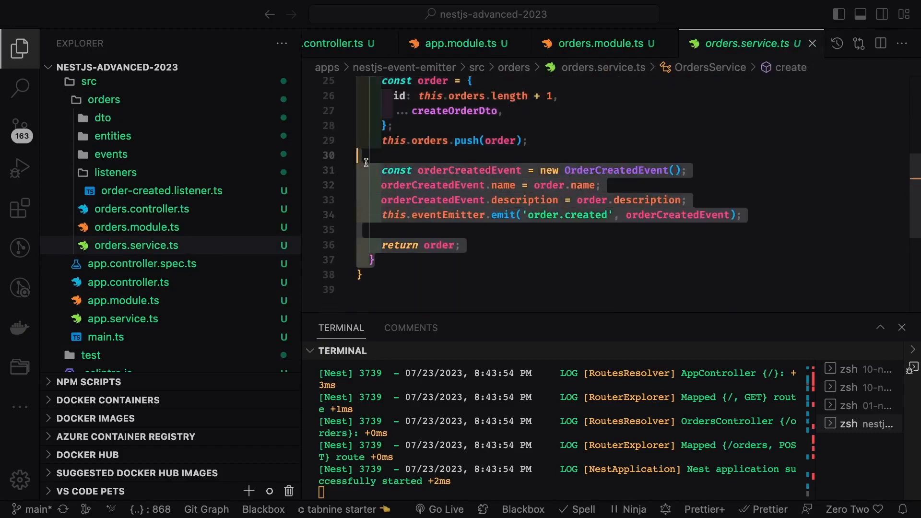
left_click(379, 229)
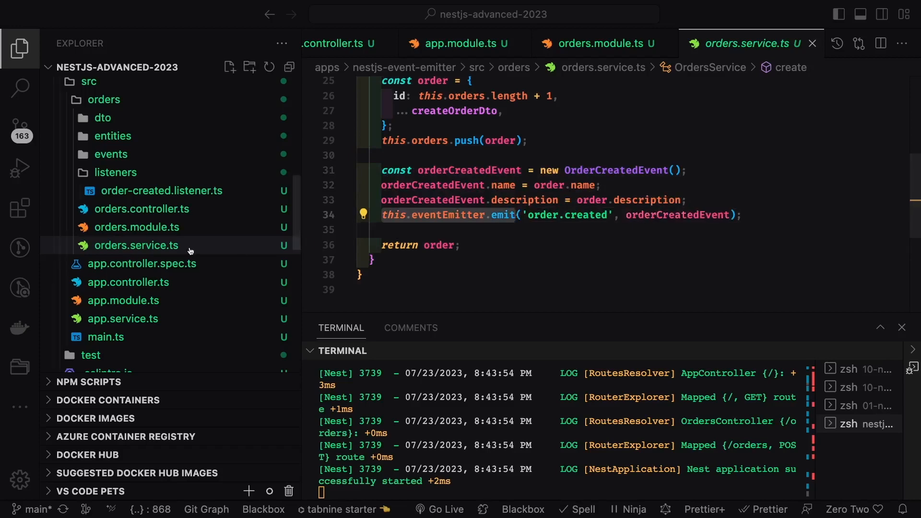
left_click(161, 190)
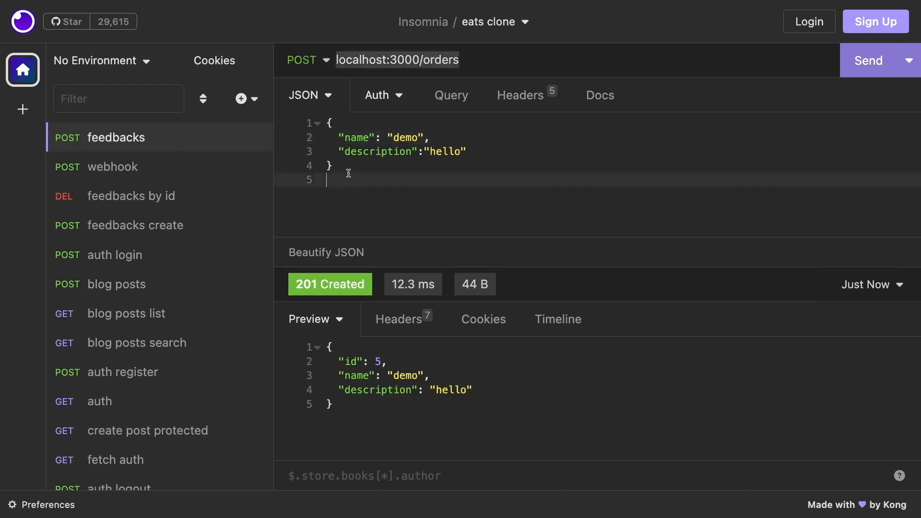
- Send the POST localhost:3000/orders request with the demo order
left_click(869, 59)
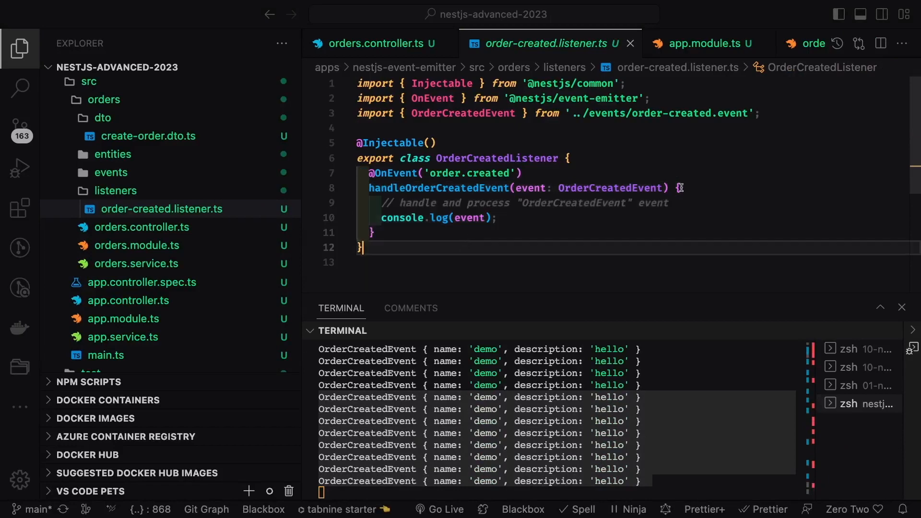
- Start a console.log("handl...") line in the order-created handler
type("console.")
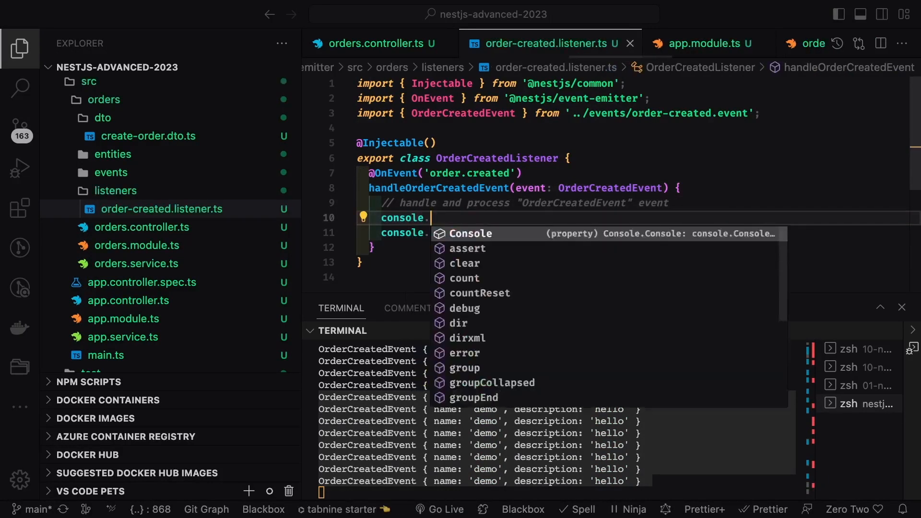
type("log(\"handl\"")
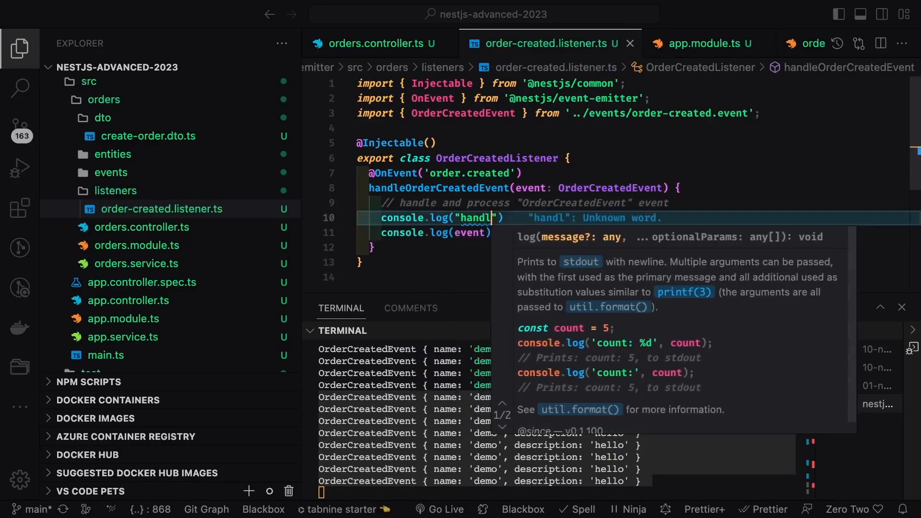